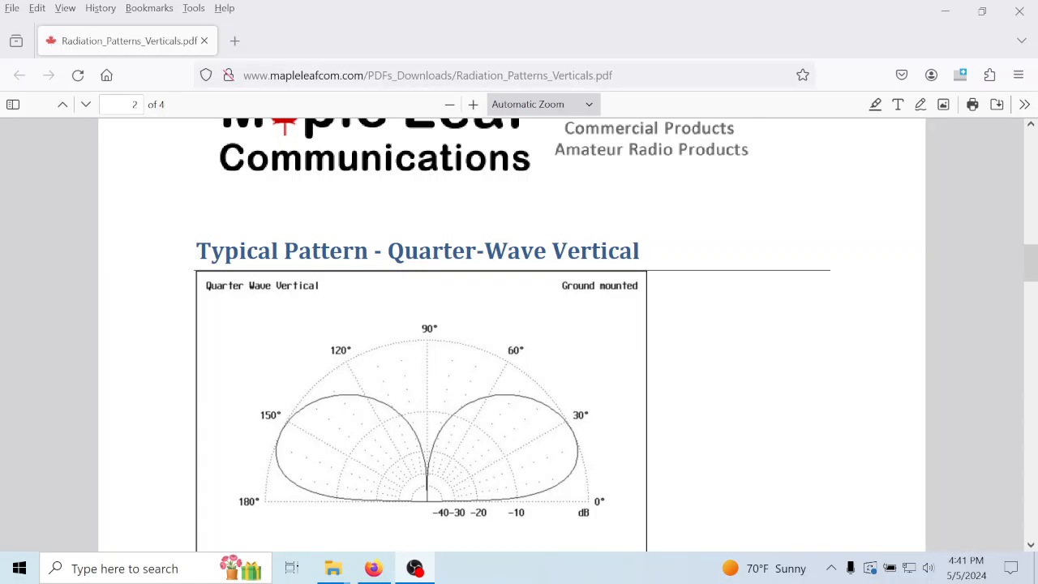
scroll(down, 3)
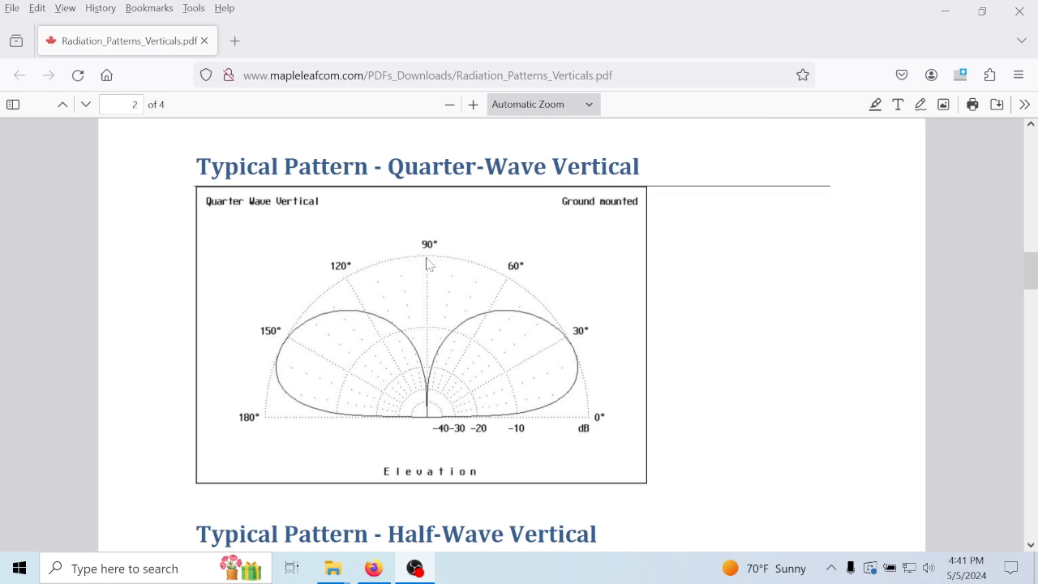
mouse_move(243, 430)
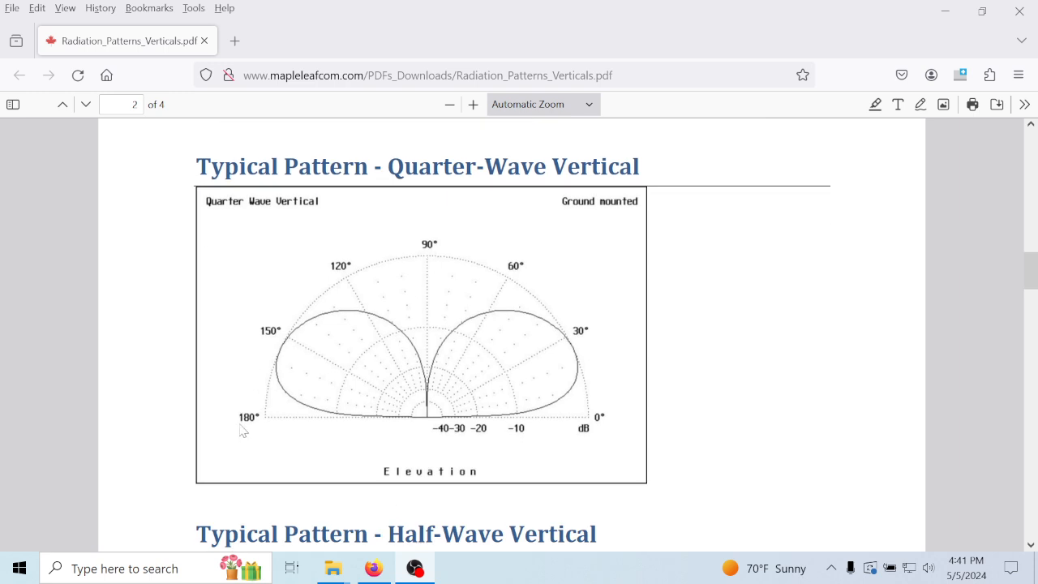
mouse_move(257, 377)
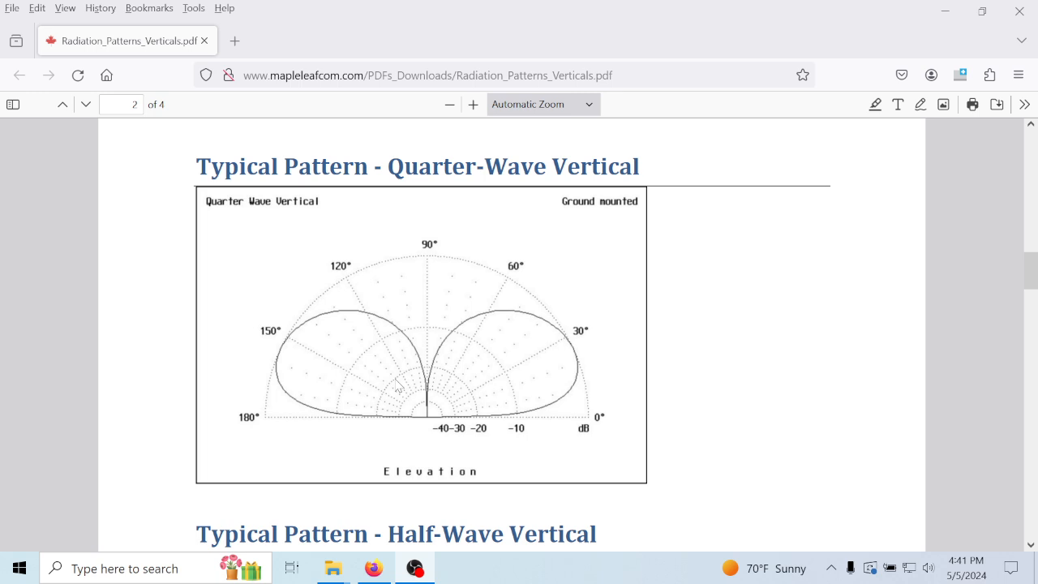
mouse_move(393, 389)
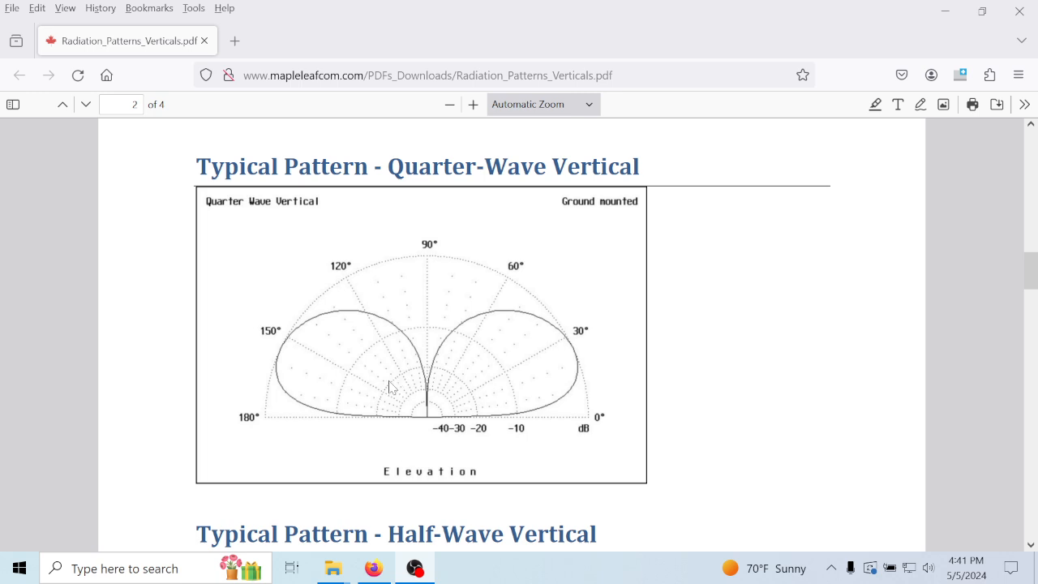
mouse_move(473, 279)
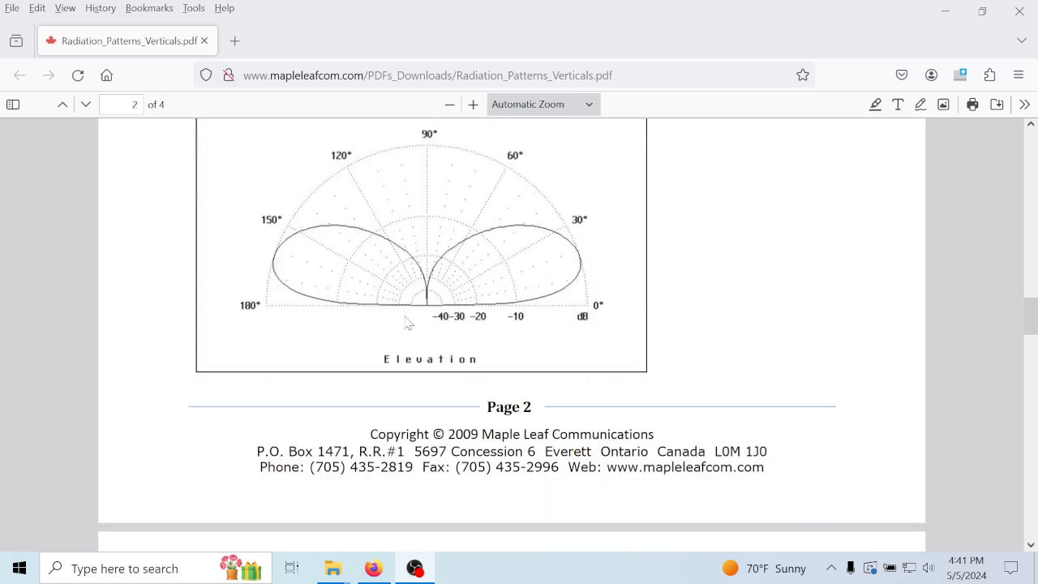
scroll(down, 3)
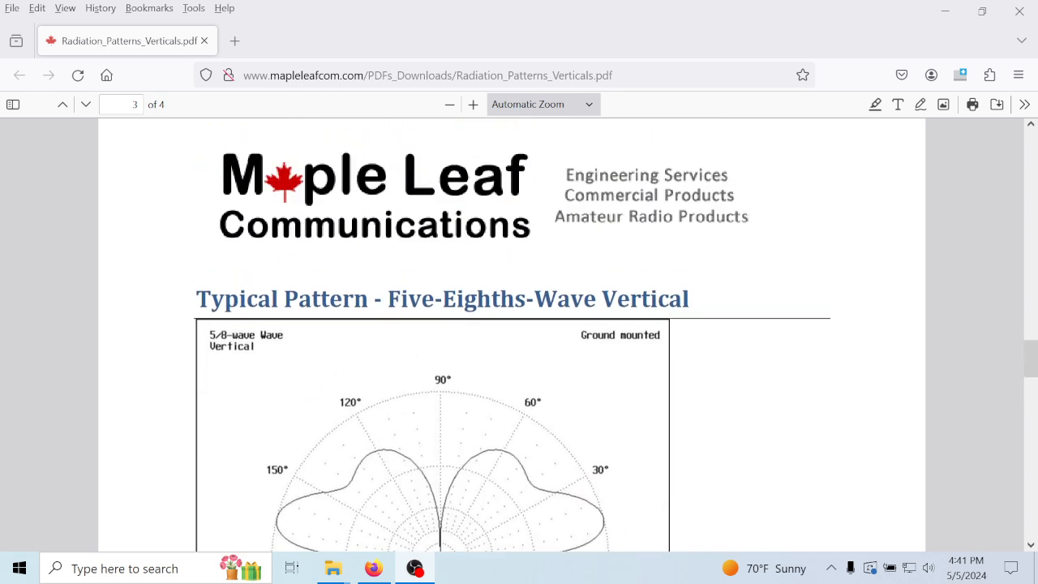
scroll(down, 3)
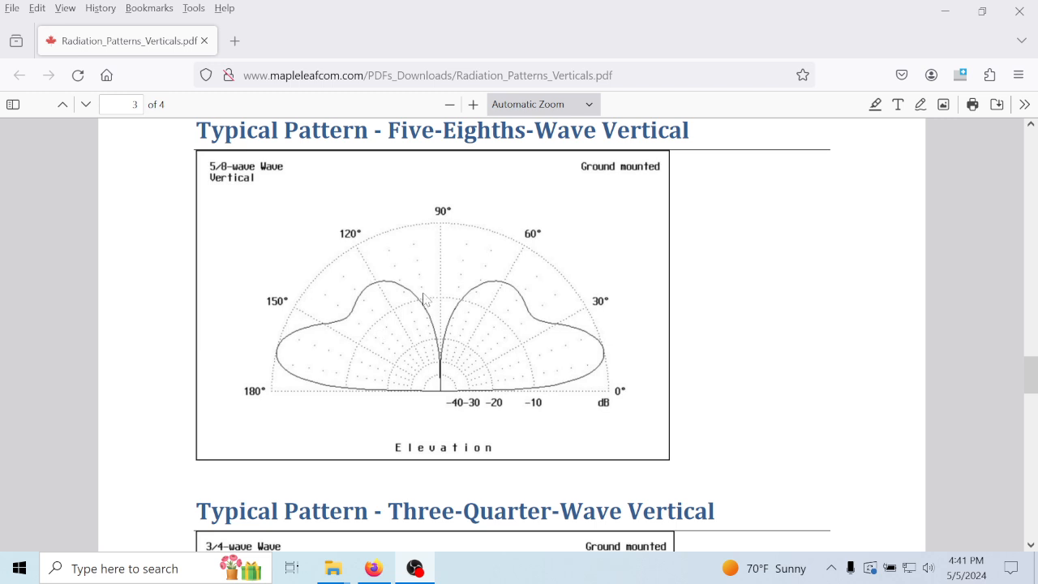
scroll(down, 3)
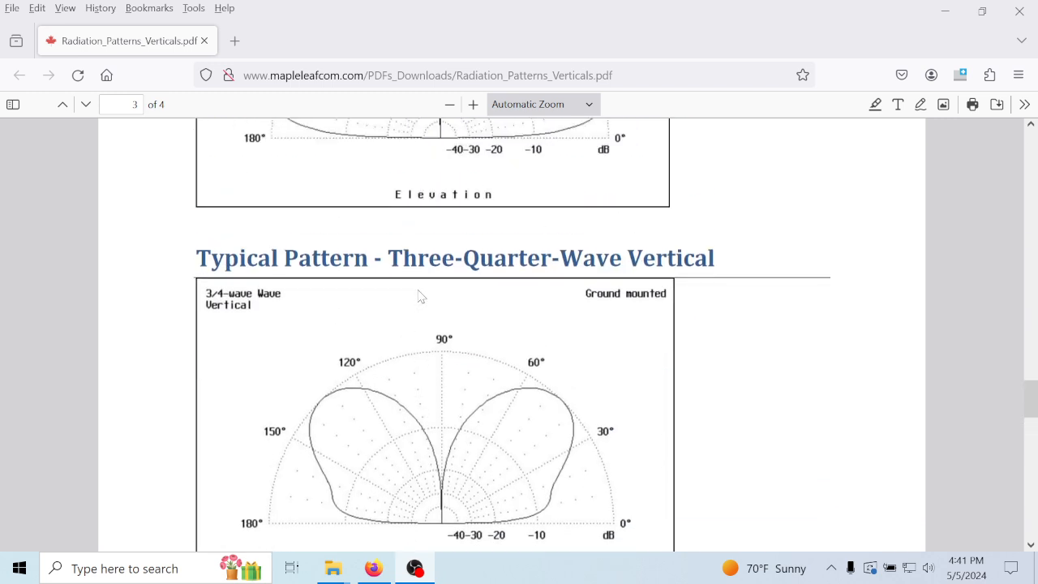
scroll(down, 3)
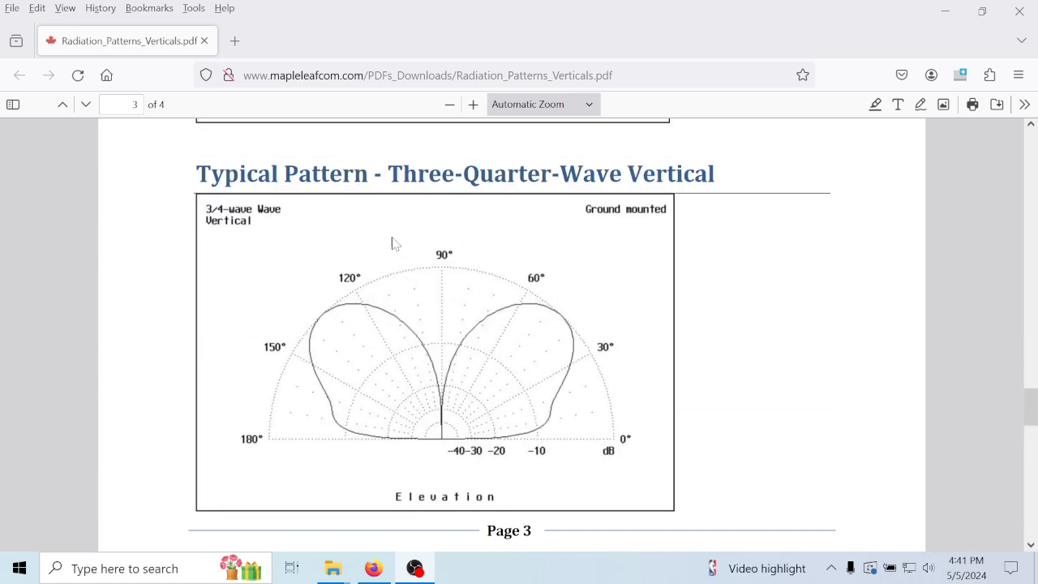
mouse_move(723, 180)
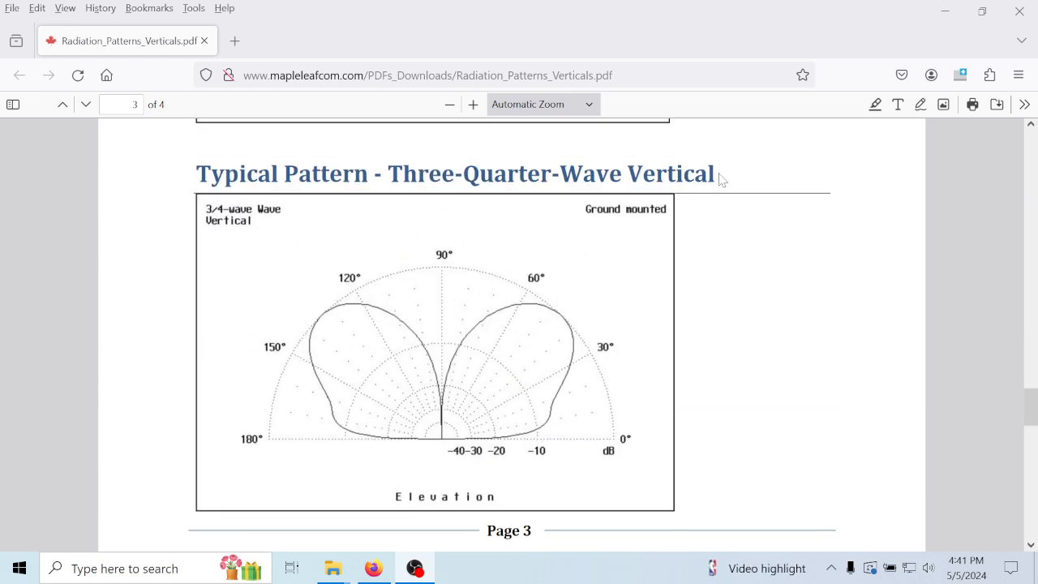
mouse_move(292, 311)
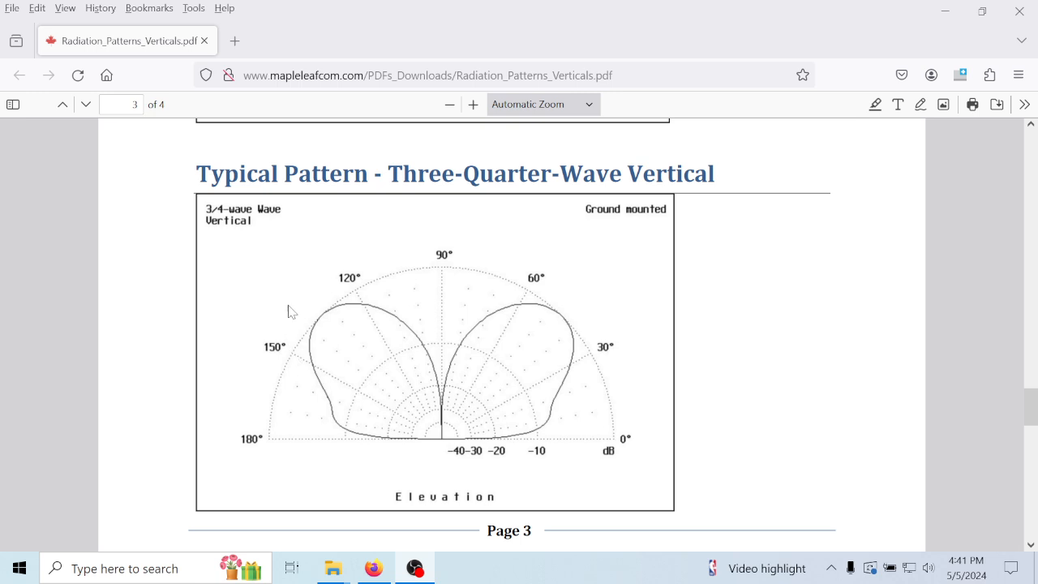
mouse_move(325, 389)
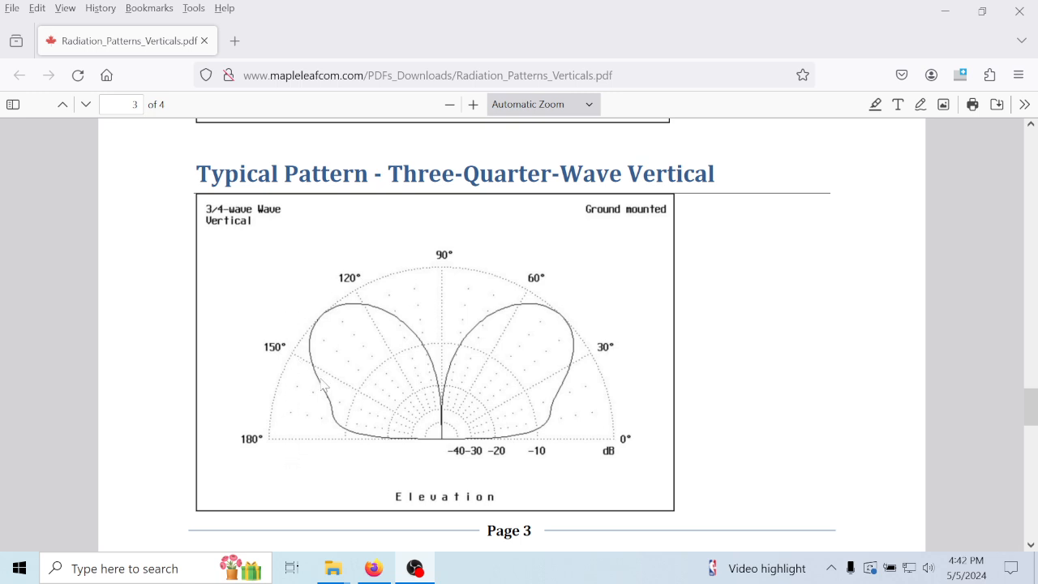
mouse_move(273, 273)
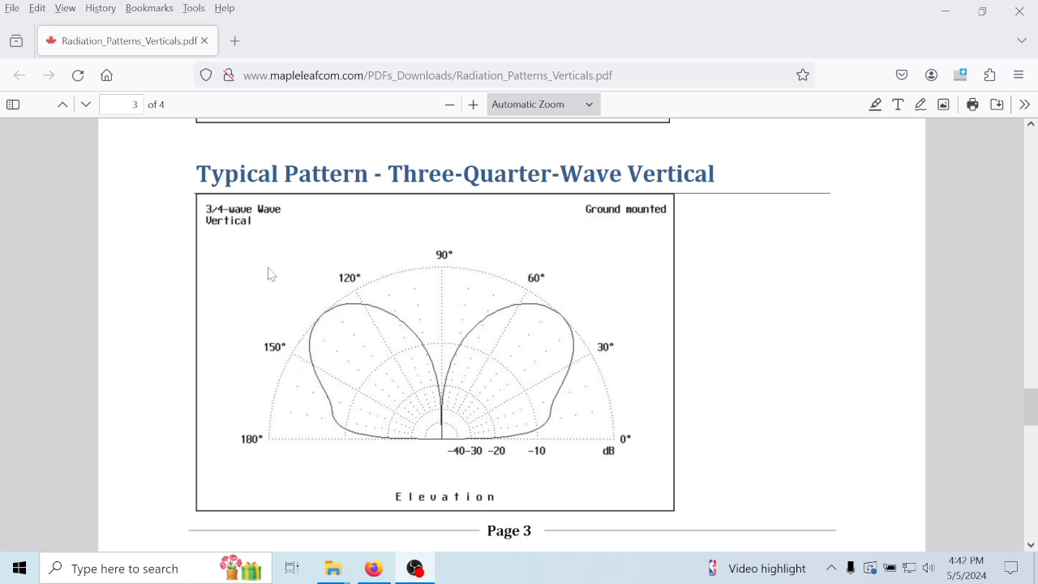
scroll(down, 3)
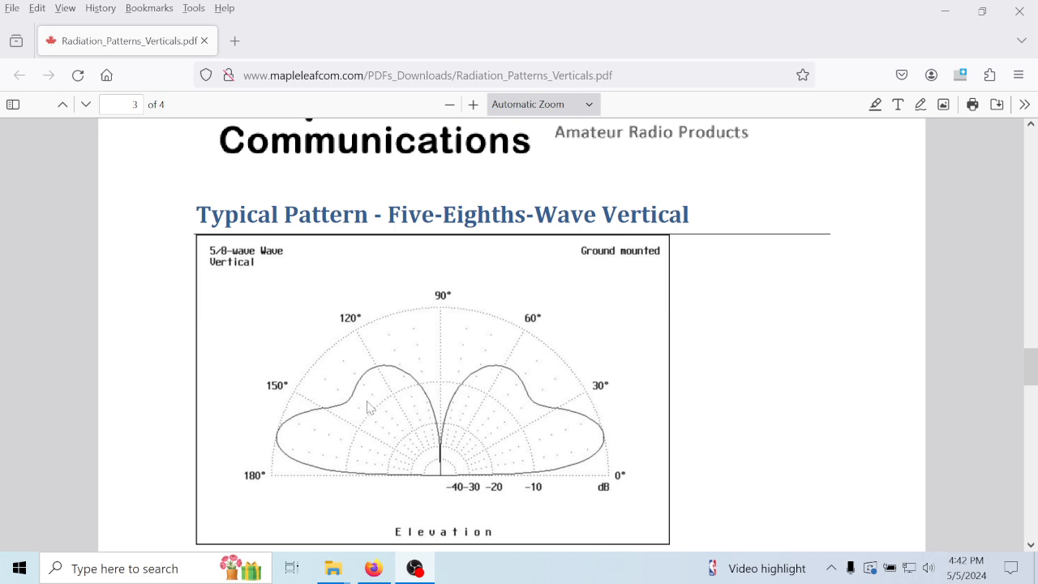
mouse_move(376, 414)
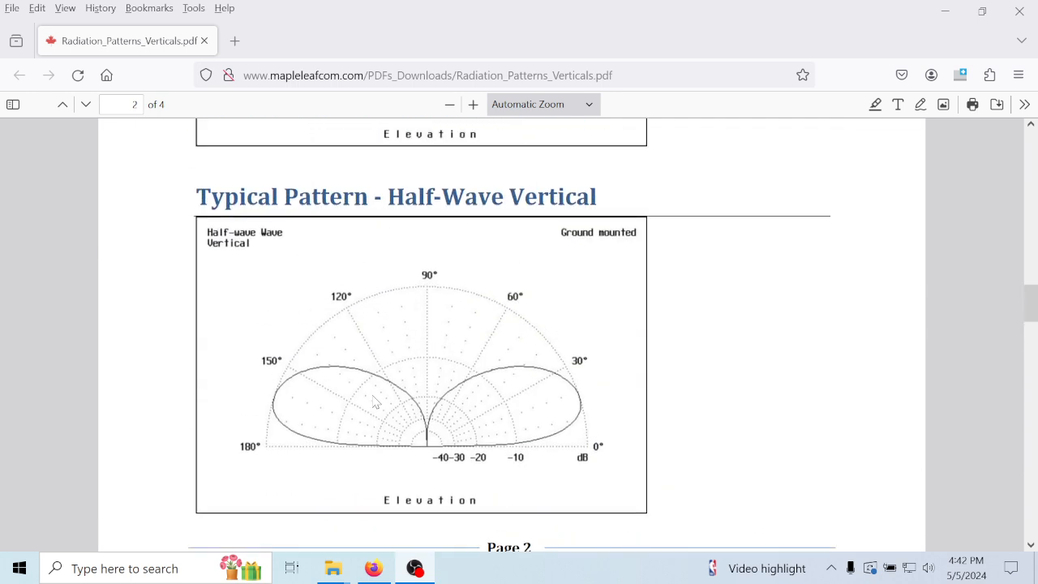
scroll(down, 3)
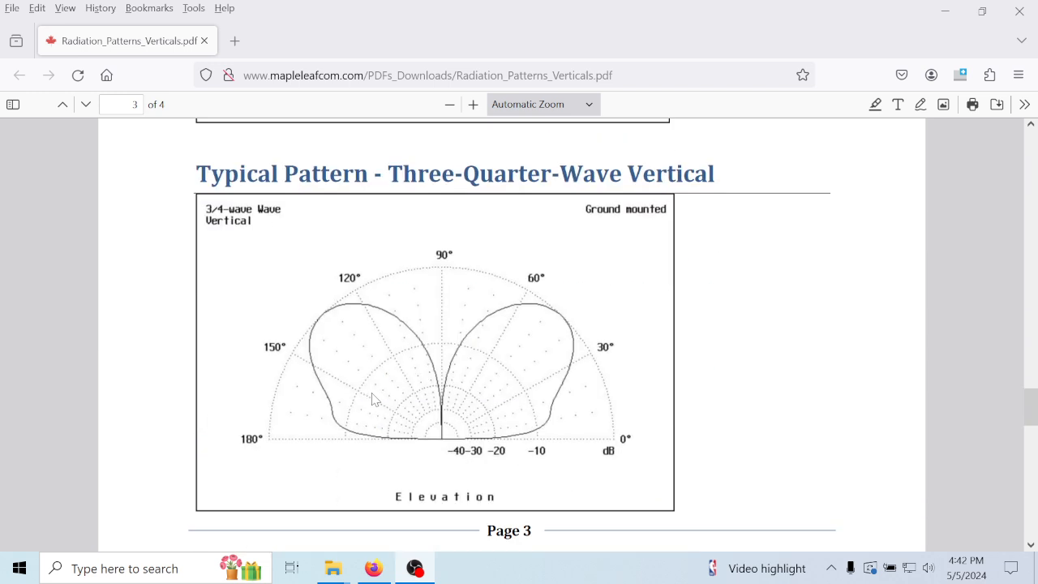
scroll(down, 3)
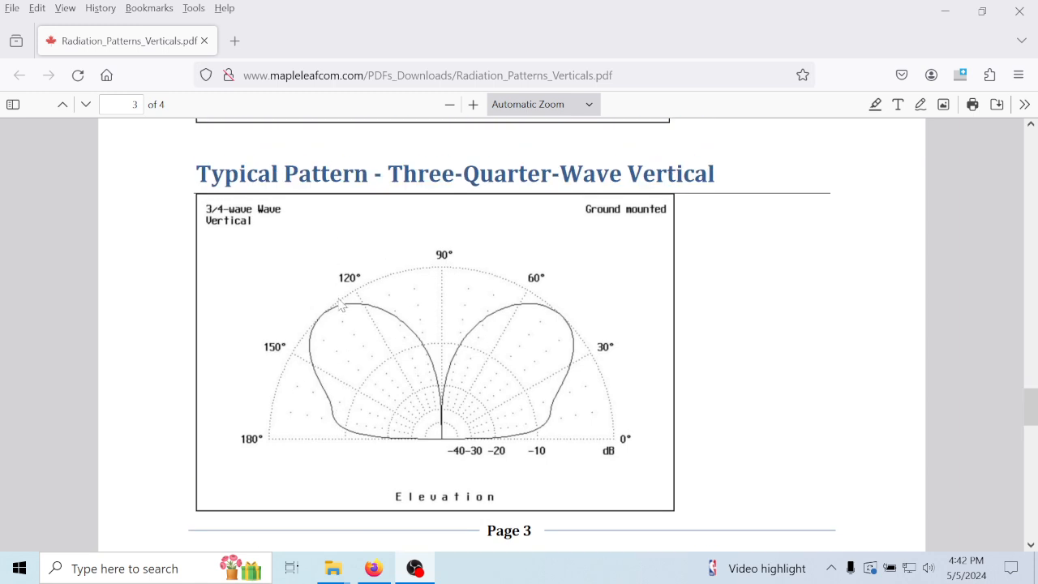
scroll(down, 3)
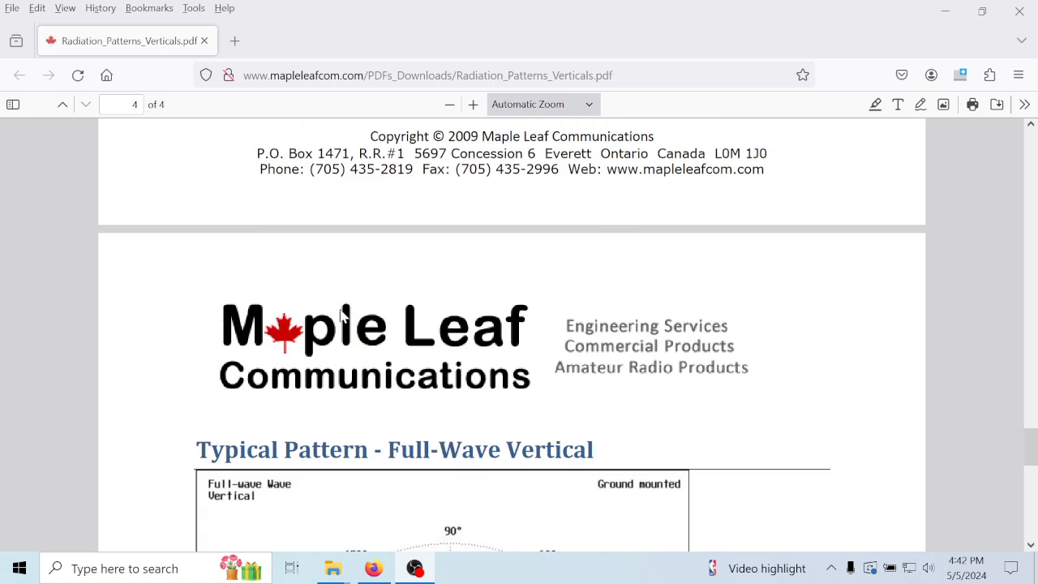
scroll(down, 3)
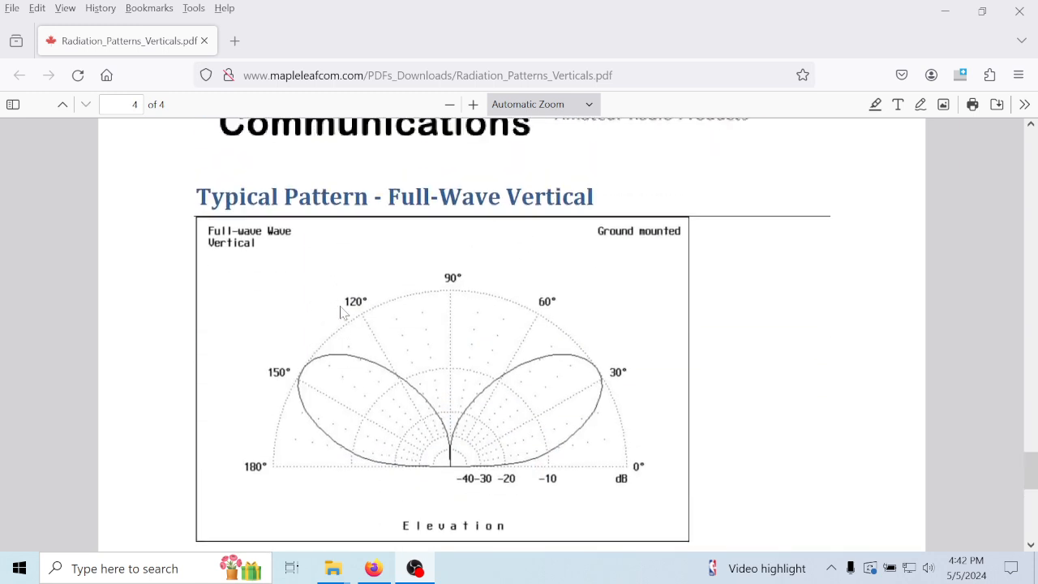